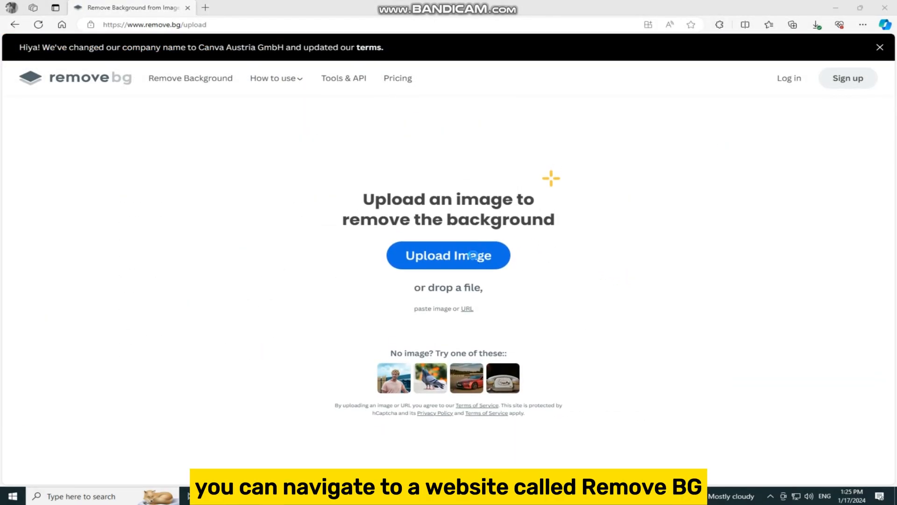
- Upload the pexels-jimmy-teoh-1010657 church photo to remove.bg and download the background-free result
{"action": "left_click", "coordinate": [447, 256]}
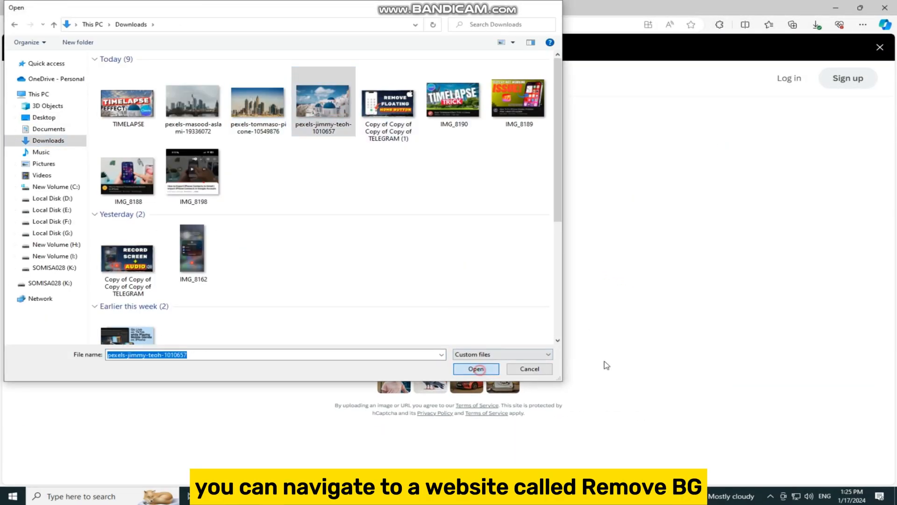
{"action": "left_click", "coordinate": [476, 368]}
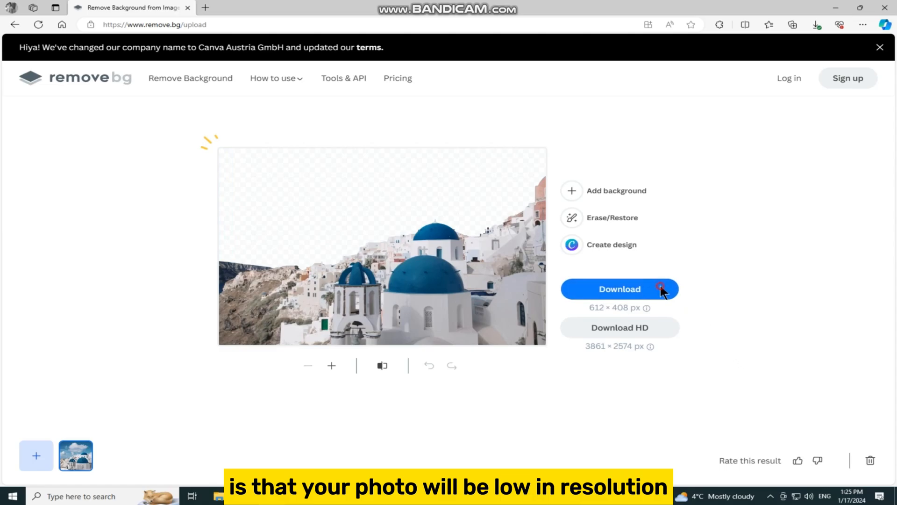
{"action": "left_click", "coordinate": [815, 25]}
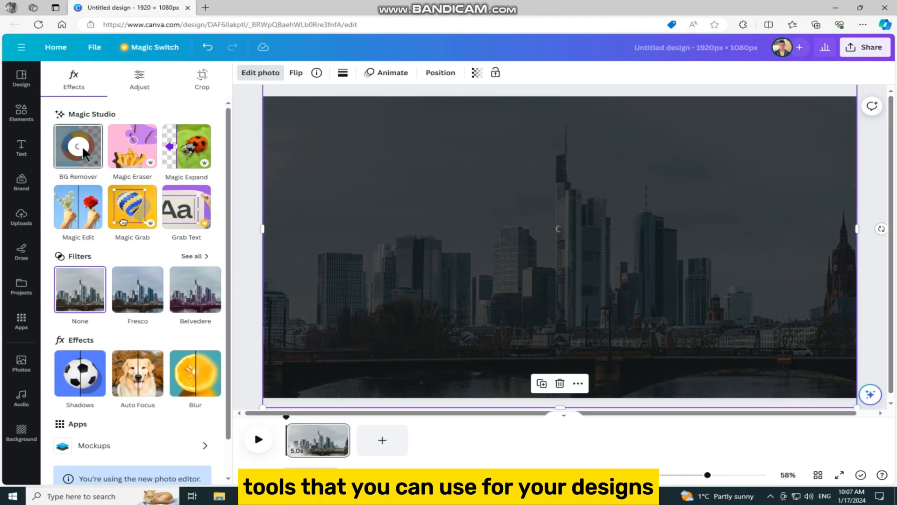
- Apply BG Remover to strip the sky from the skyline photo, leaving buildings, trees and bridge
{"action": "left_click", "coordinate": [78, 146]}
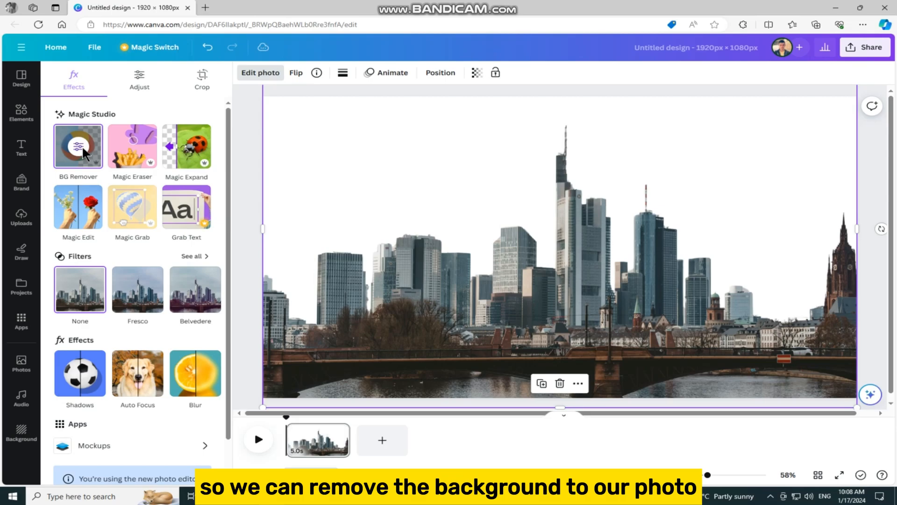
{"action": "left_click", "coordinate": [22, 113]}
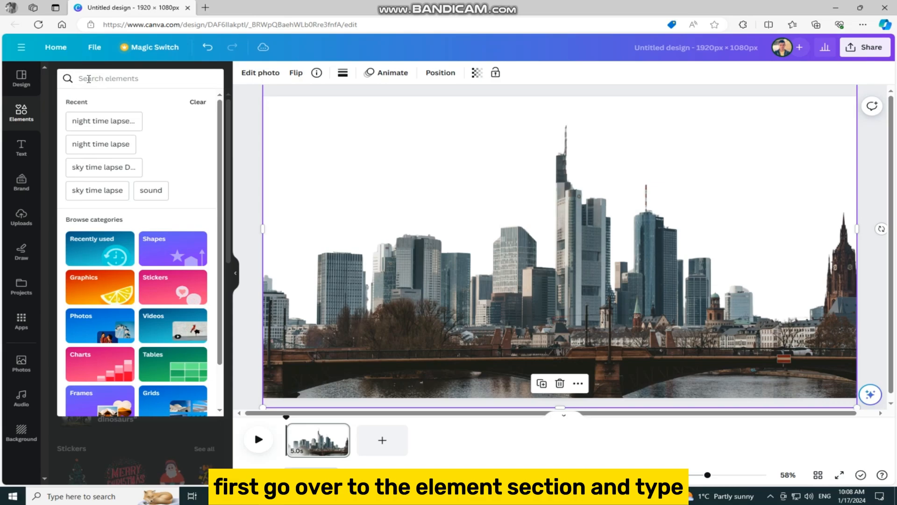
- Find a 'day time lapse' sky video in Elements and set it as the page background
{"action": "type", "text": "day time lapse"}
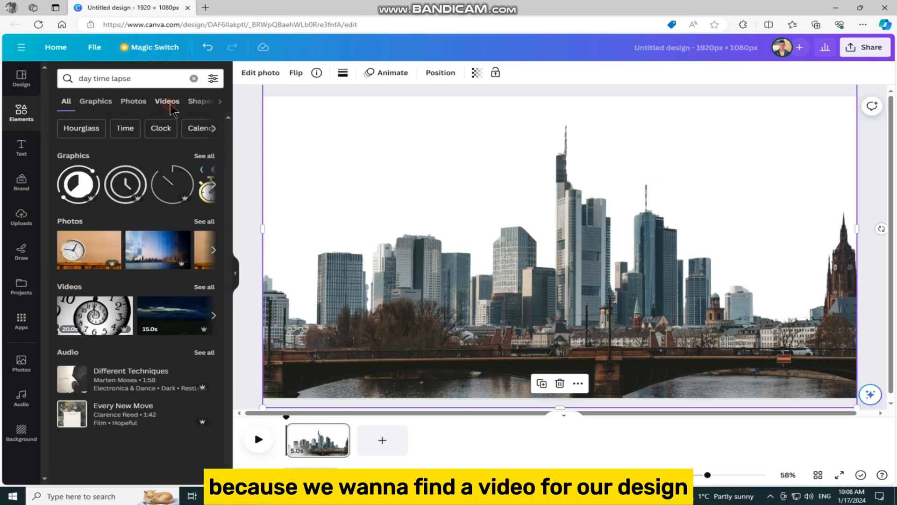
{"action": "left_click", "coordinate": [167, 101]}
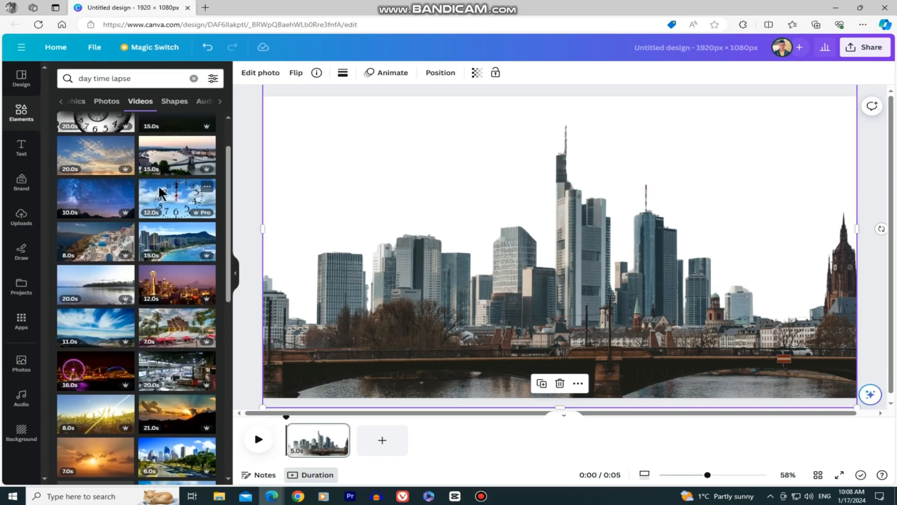
{"action": "scroll", "scroll_direction": "down", "scroll_amount": 3}
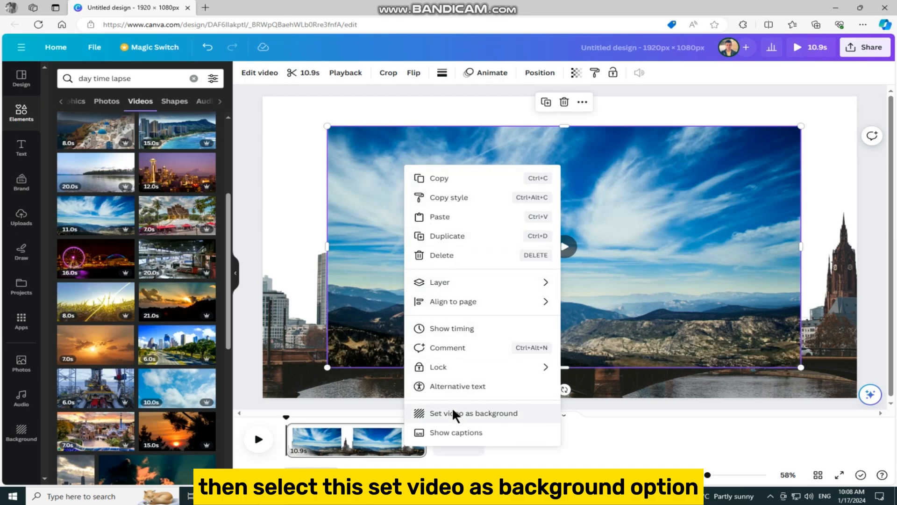
{"action": "left_click", "coordinate": [473, 412]}
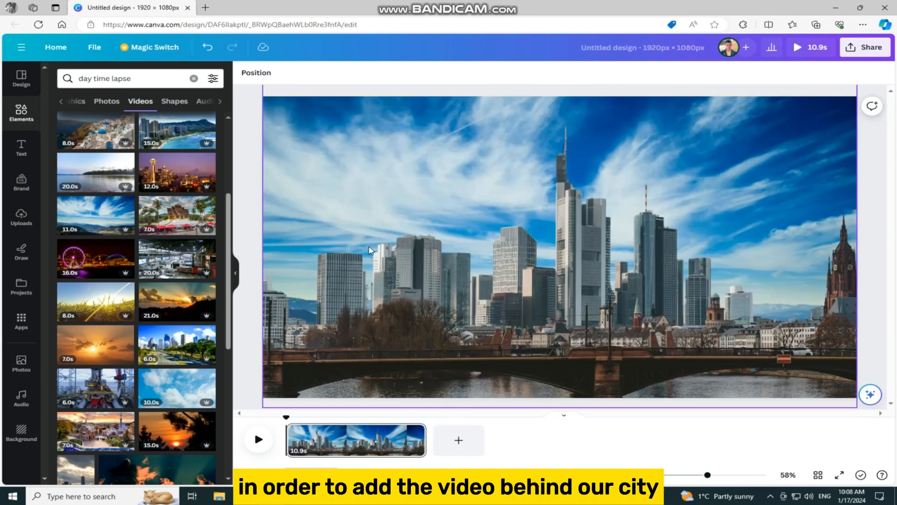
- Preview the skyline over the playing sky timelapse full screen, then return to the editor
{"action": "left_click", "coordinate": [797, 47]}
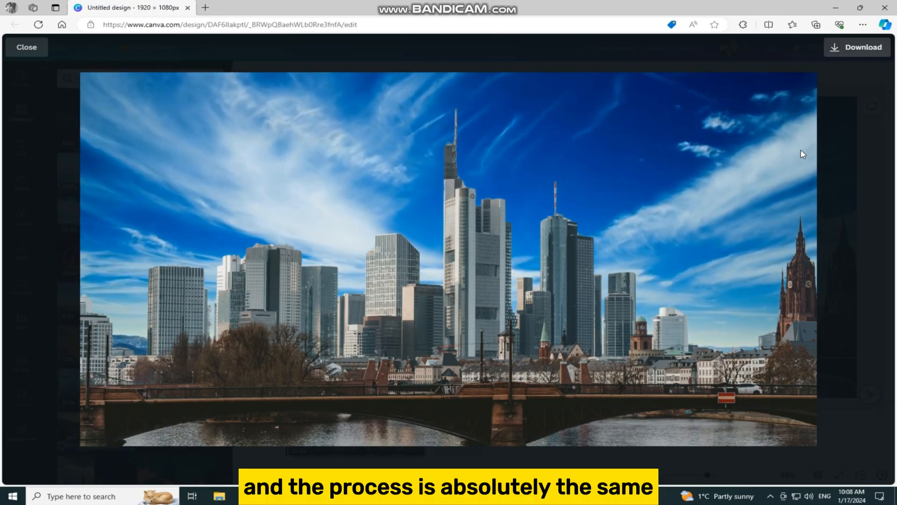
{"action": "left_click", "coordinate": [26, 47]}
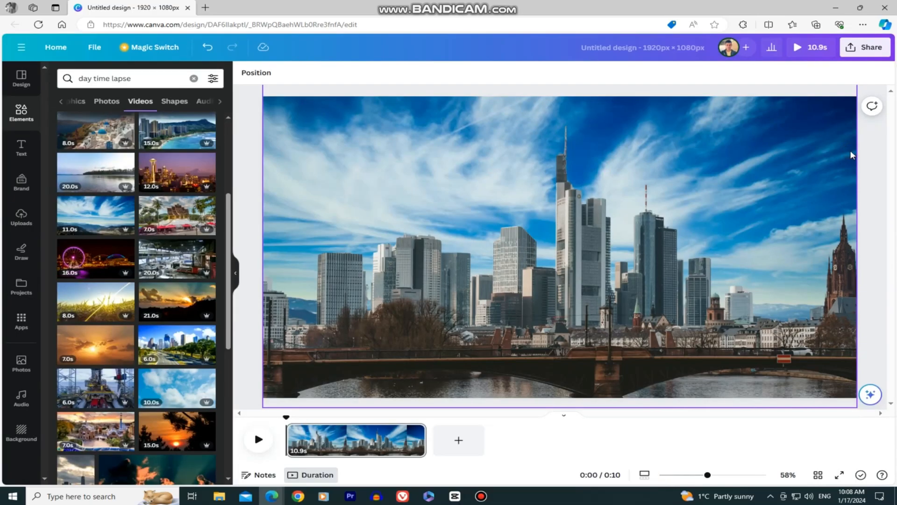
- Duplicate the city page and delete the sky video layer from the copy via Position > Layers
{"action": "left_click", "coordinate": [414, 432]}
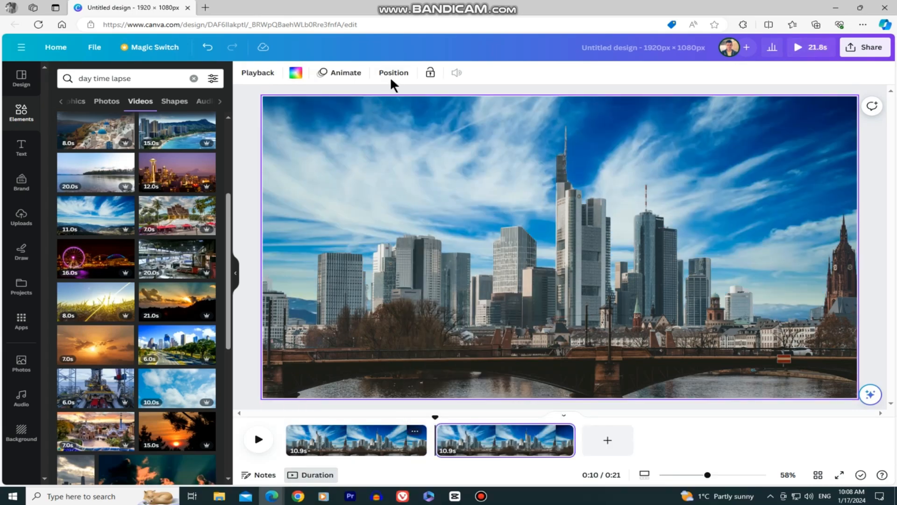
{"action": "left_click", "coordinate": [394, 73]}
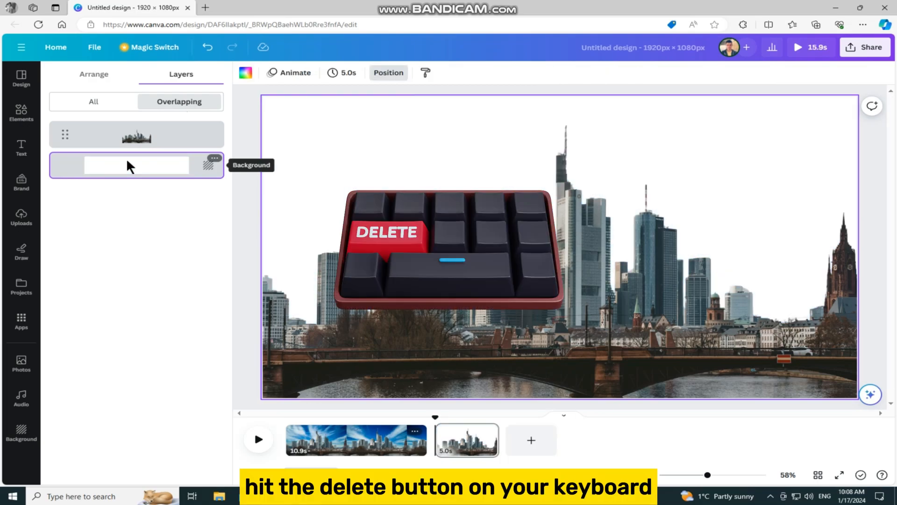
{"action": "key", "text": "delete"}
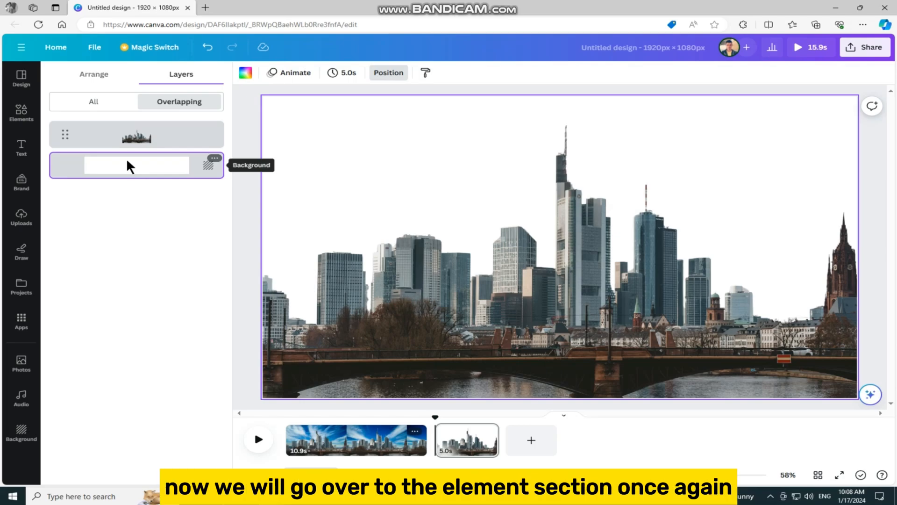
{"action": "mouse_move", "coordinate": [31, 118]}
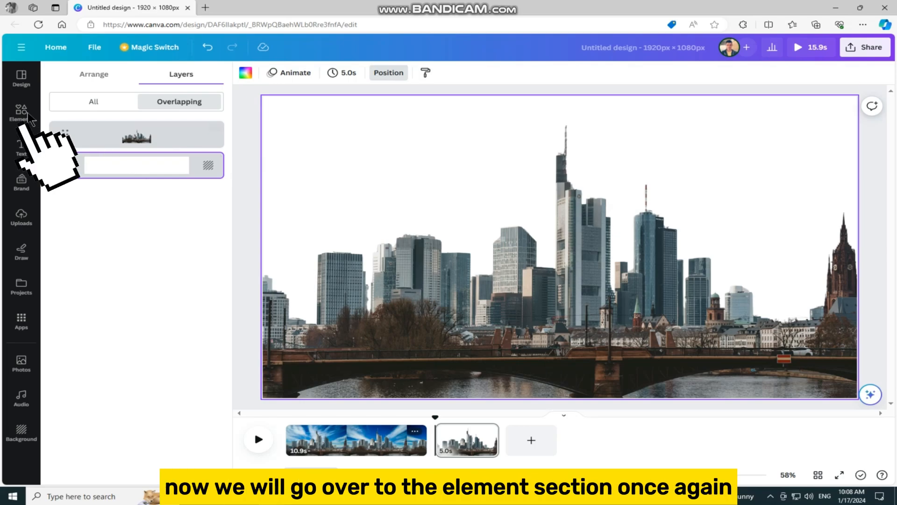
- Find a 'night sky time' lapse video and set it as the second page's background behind the skyline
{"action": "left_click", "coordinate": [21, 113]}
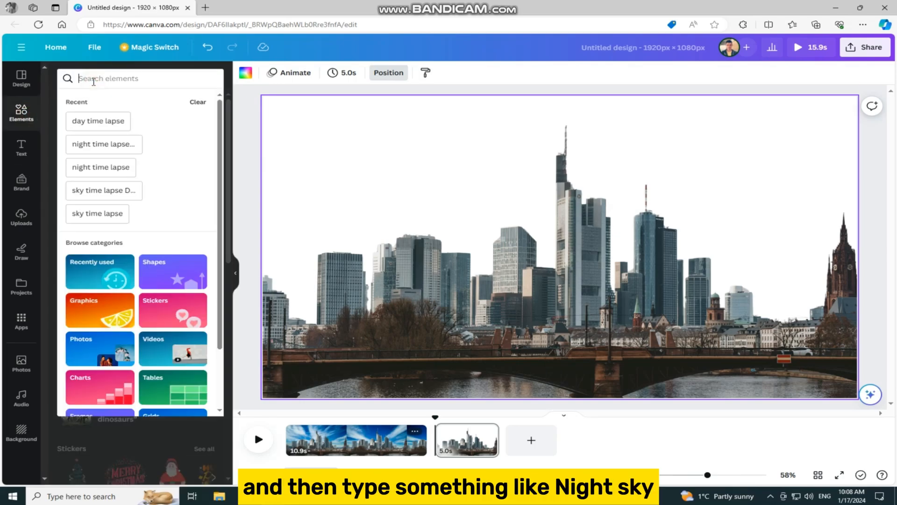
{"action": "type", "text": "night sky time lapse"}
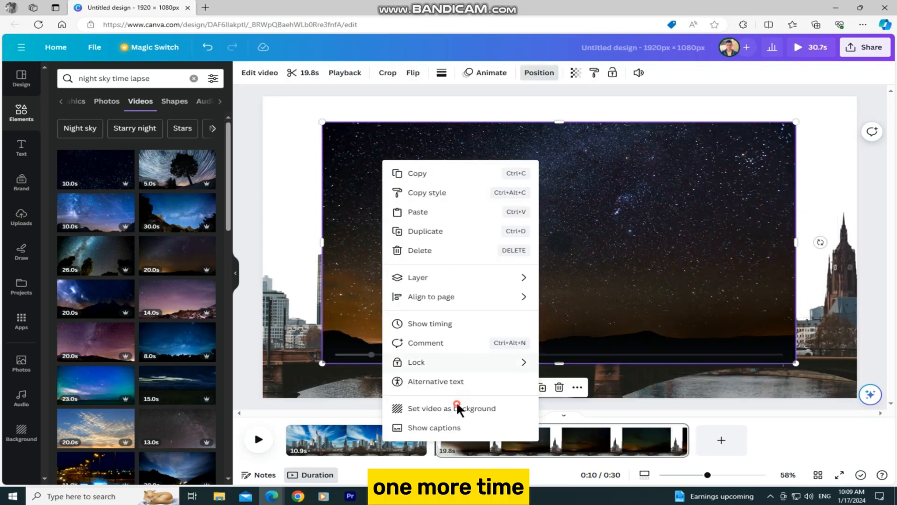
{"action": "left_click", "coordinate": [452, 408]}
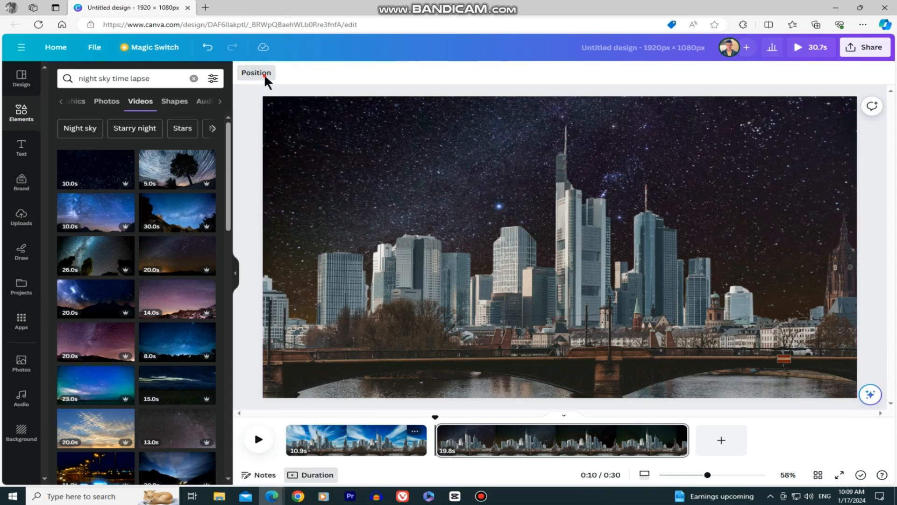
{"action": "left_click", "coordinate": [256, 73]}
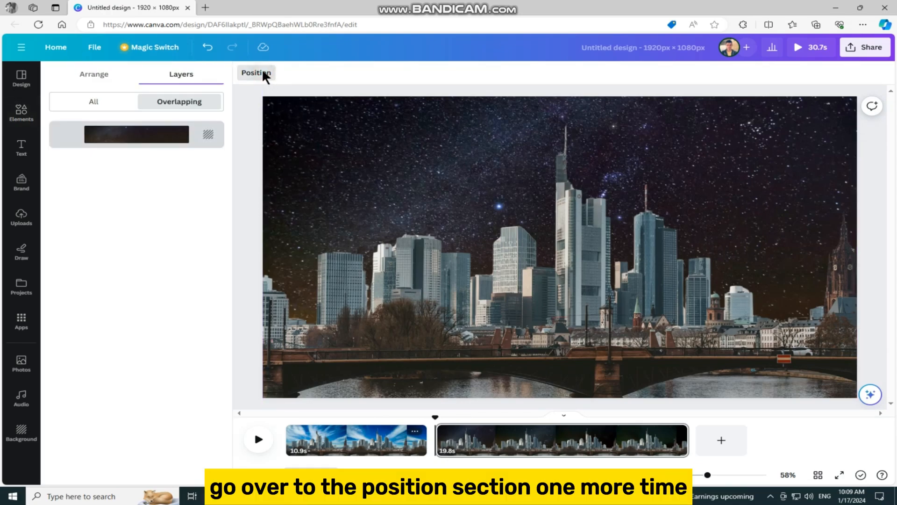
{"action": "left_click", "coordinate": [137, 133]}
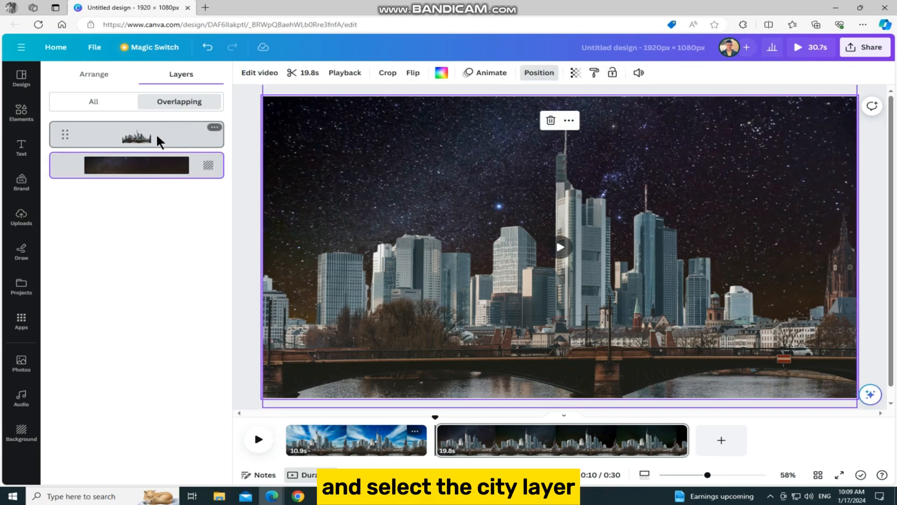
- Adjust the night page's city layer to brightness -53 and contrast about 41 via Edit photo > Adjust
{"action": "left_click", "coordinate": [136, 135]}
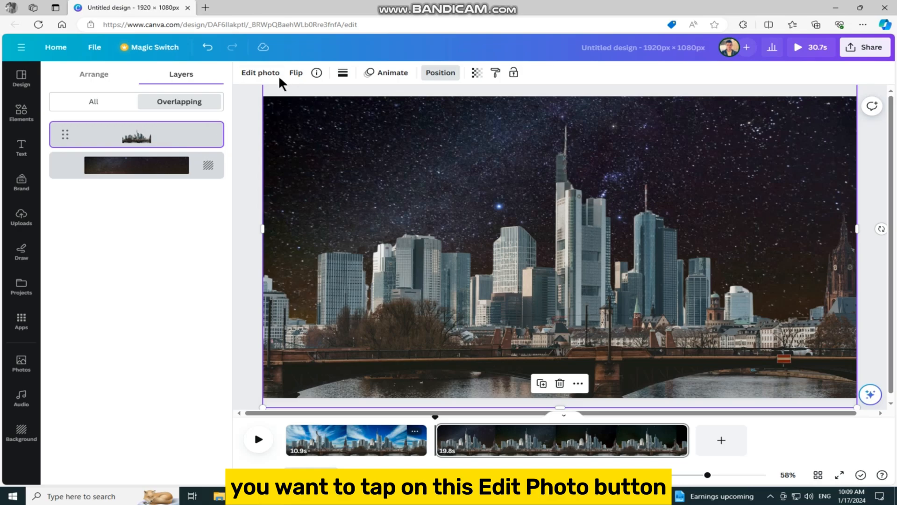
{"action": "left_click", "coordinate": [260, 73]}
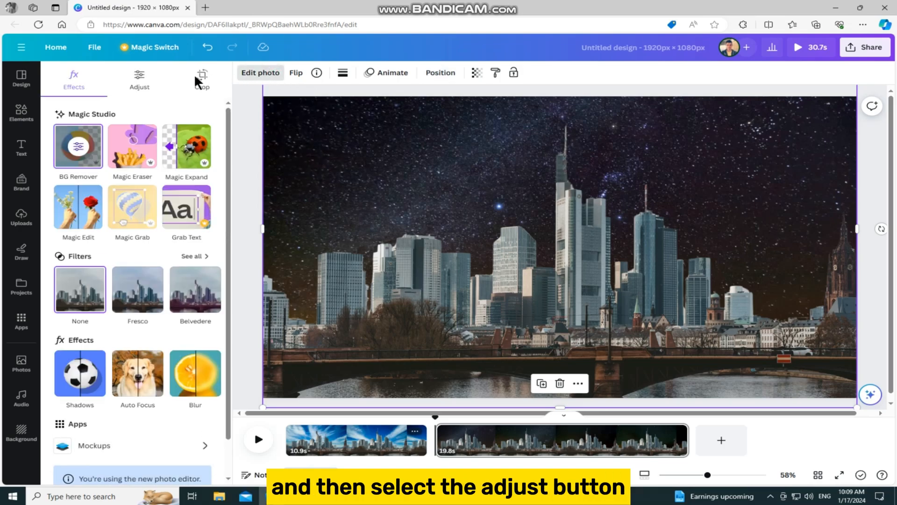
{"action": "left_click", "coordinate": [139, 78]}
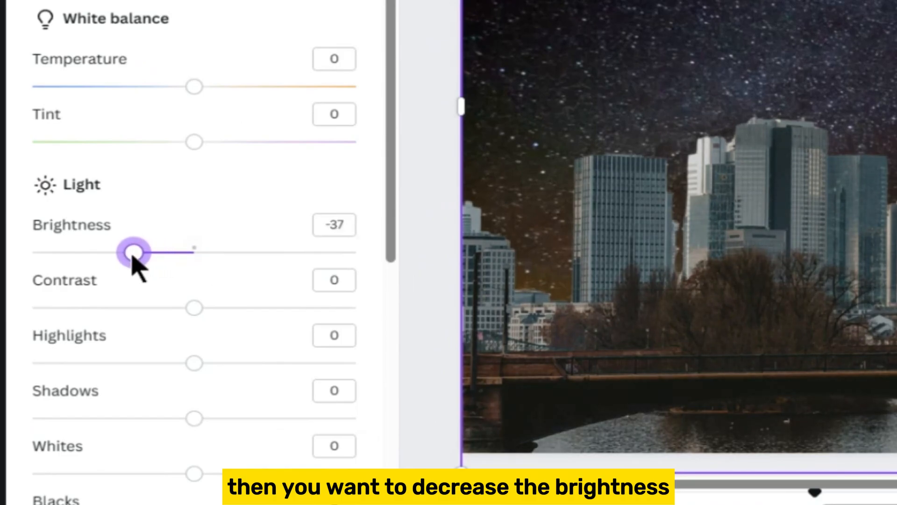
{"action": "left_click_drag", "start_coordinate": [136, 251], "coordinate": [112, 250]}
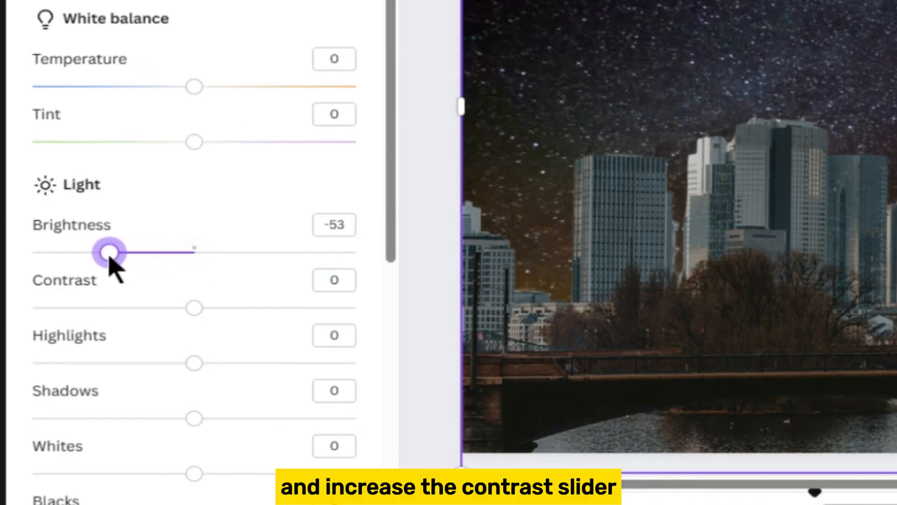
{"action": "left_click_drag", "start_coordinate": [194, 307], "coordinate": [265, 307]}
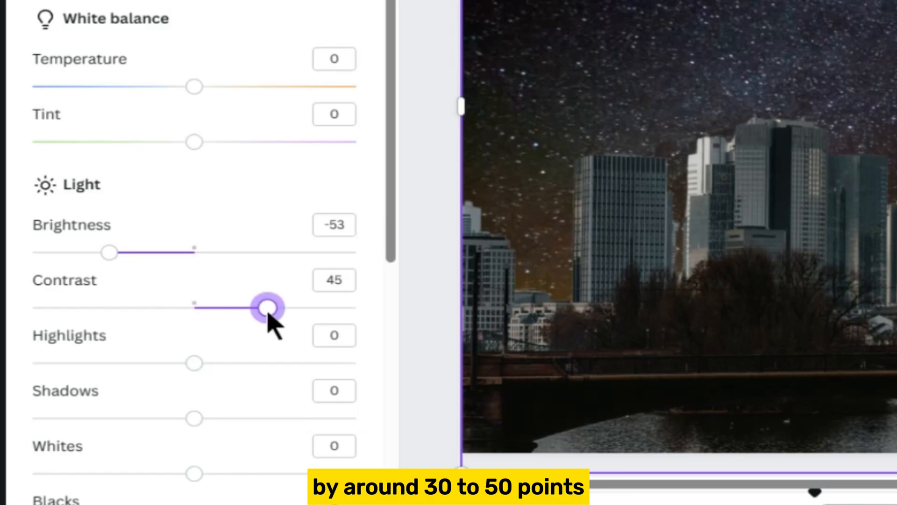
{"action": "left_click_drag", "start_coordinate": [264, 307], "coordinate": [253, 307]}
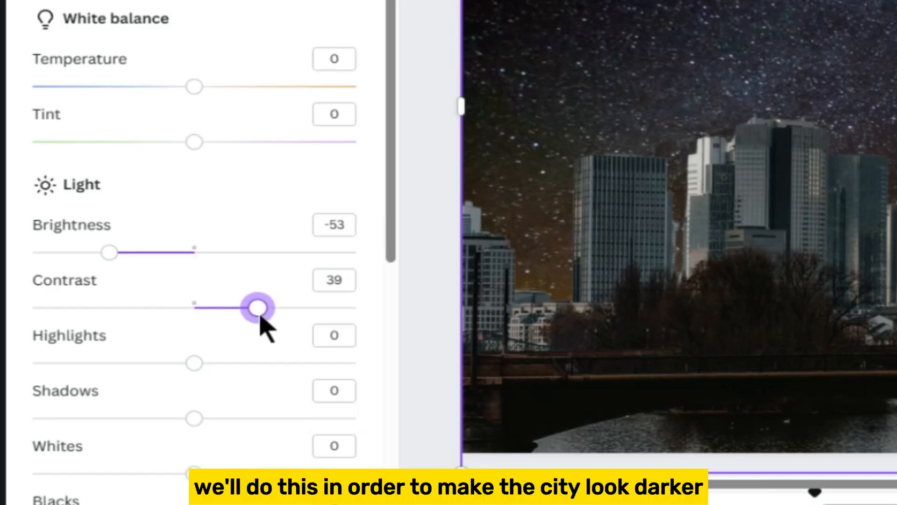
{"action": "left_click_drag", "start_coordinate": [254, 307], "coordinate": [166, 327]}
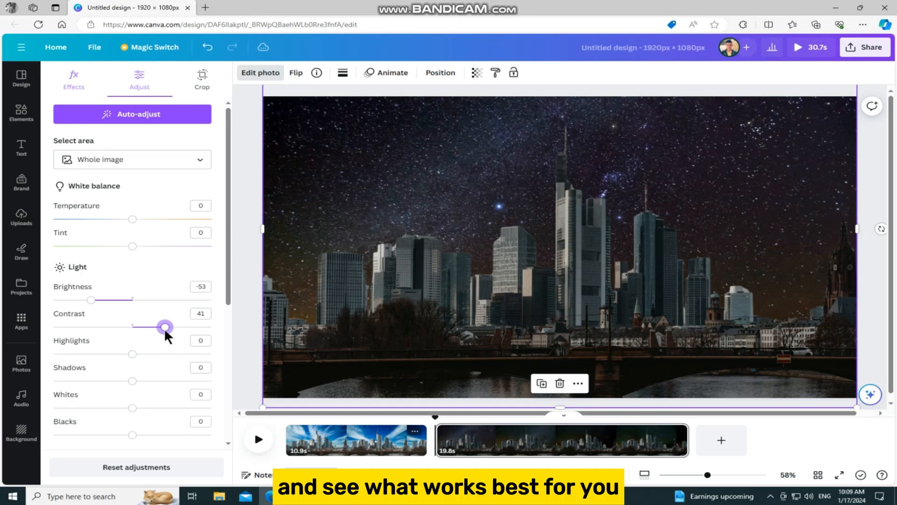
{"action": "mouse_move", "coordinate": [177, 342]}
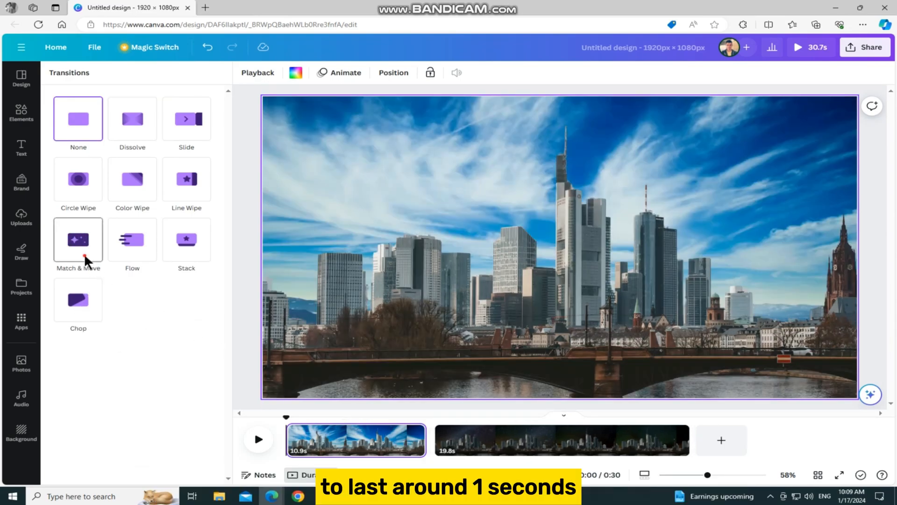
- Apply a 0.8-second Match & Move transition between the pages and play the two-page video
{"action": "left_click", "coordinate": [78, 239]}
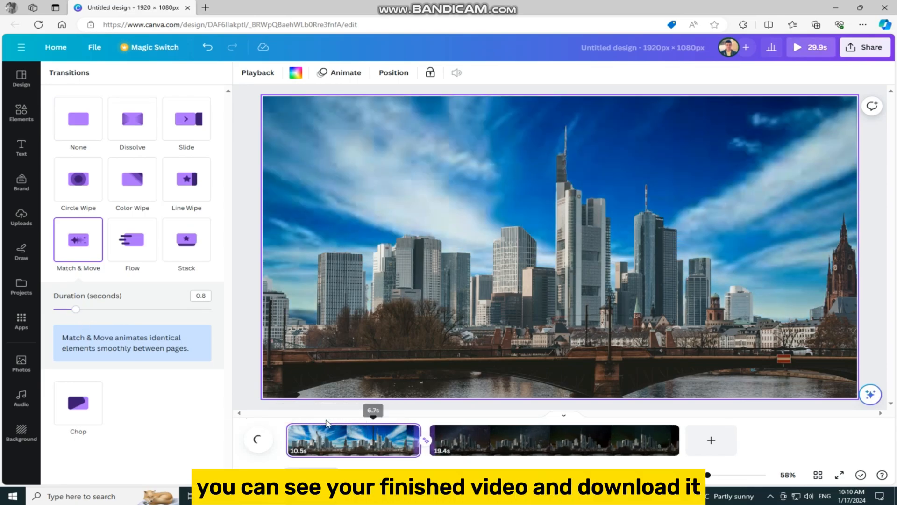
{"action": "left_click", "coordinate": [258, 439]}
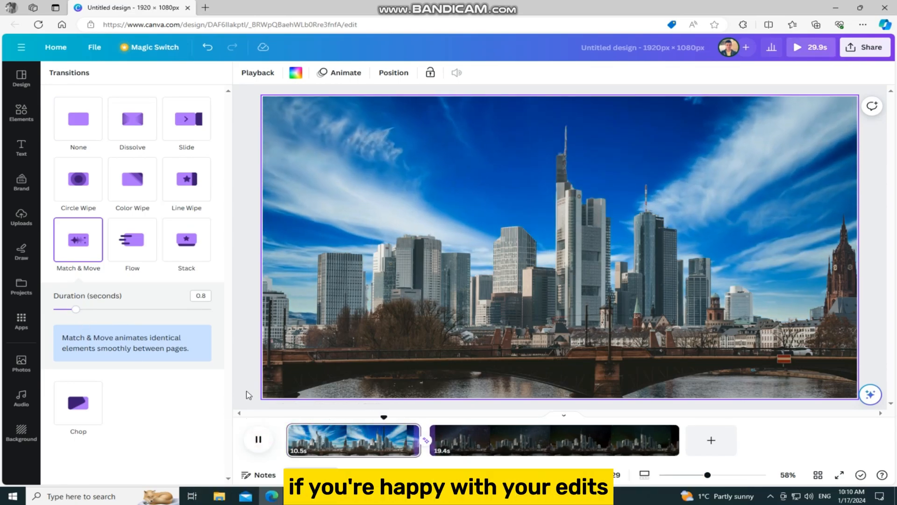